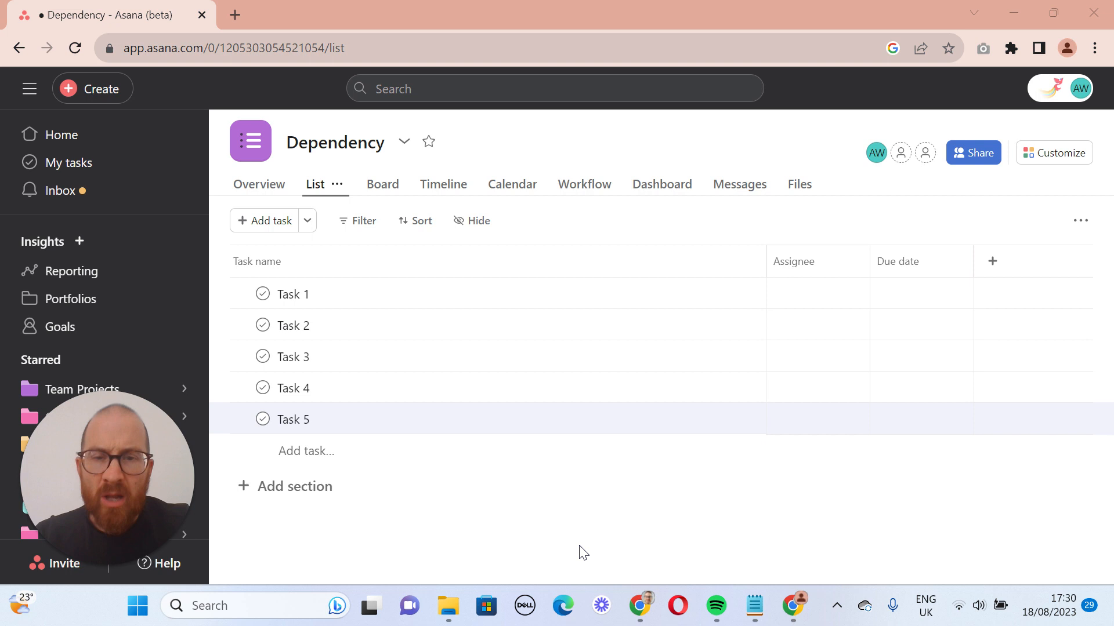
mouse_move(463, 300)
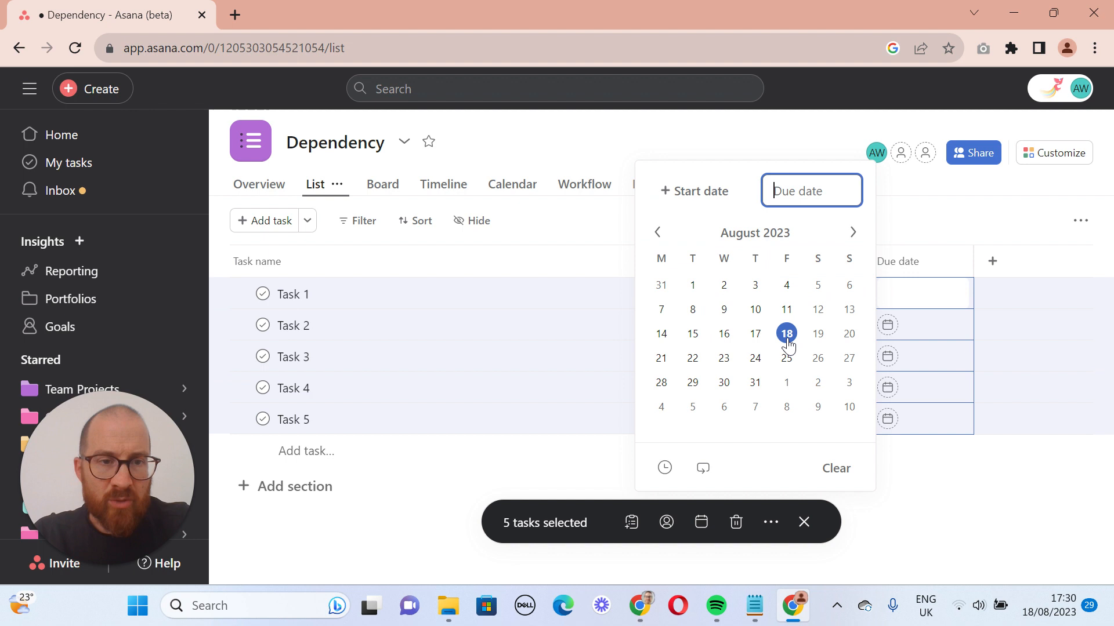
Step: Set the due date of Task 1 through Task 5 to 25 August
left_click(785, 358)
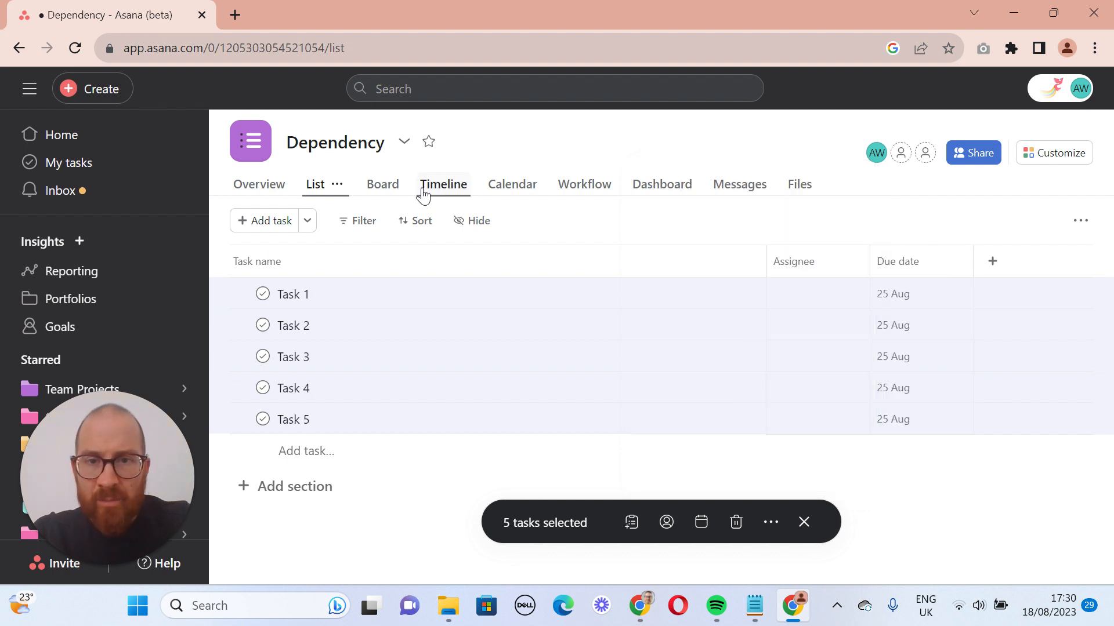
Step: In Timeline view, chain Task 1→2→3→4 with dependencies, checking Task 1 and 2 details
left_click(442, 184)
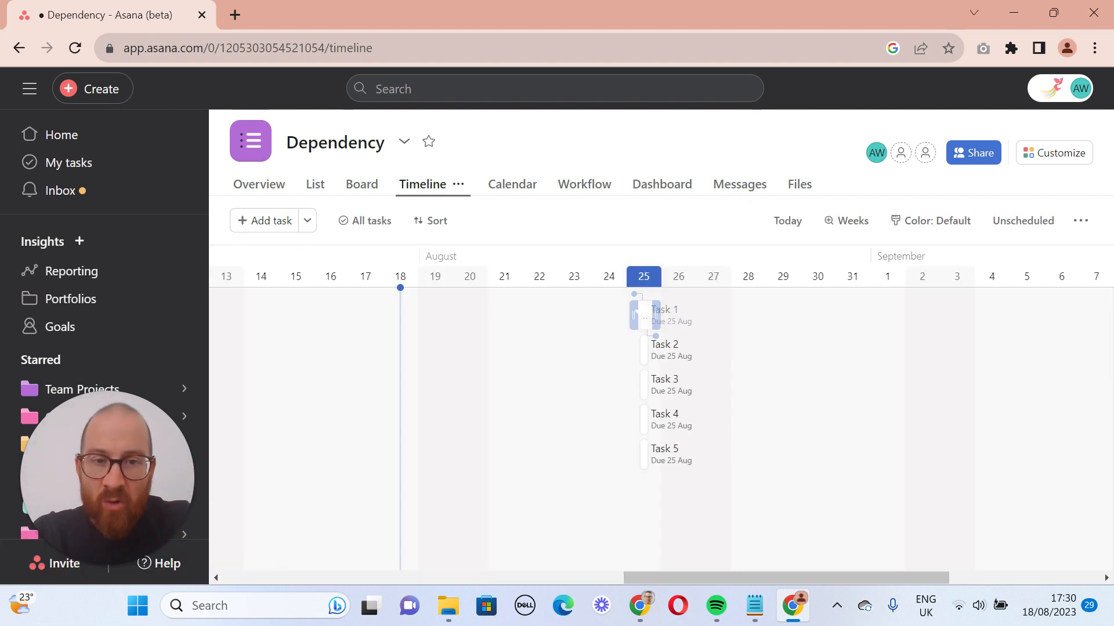
mouse_move(654, 342)
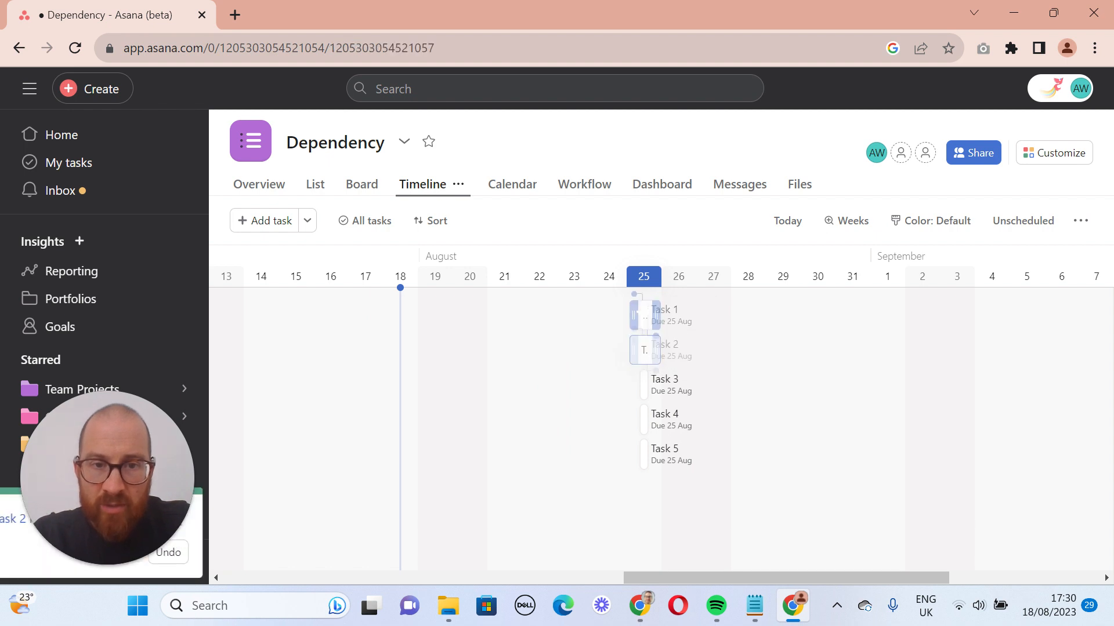
left_click(663, 315)
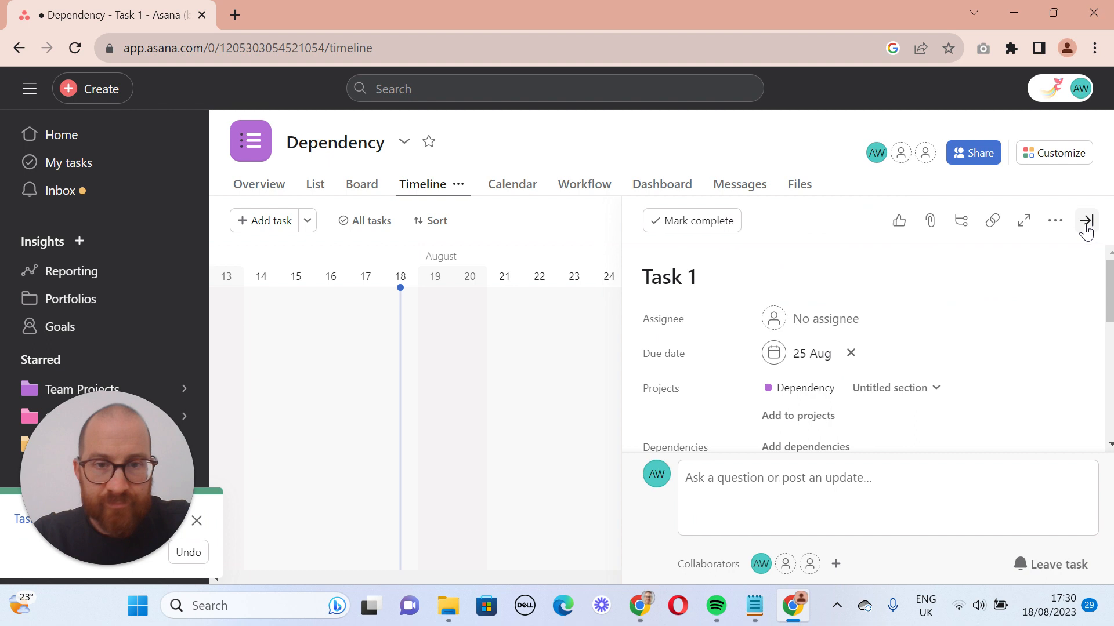
left_click(1085, 220)
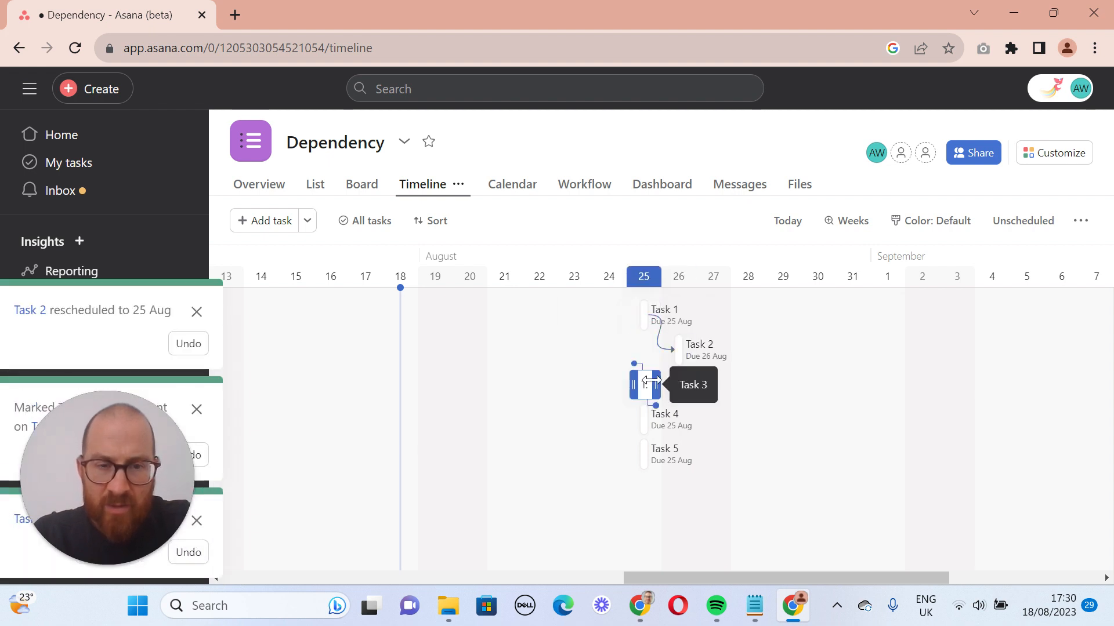
left_click(699, 345)
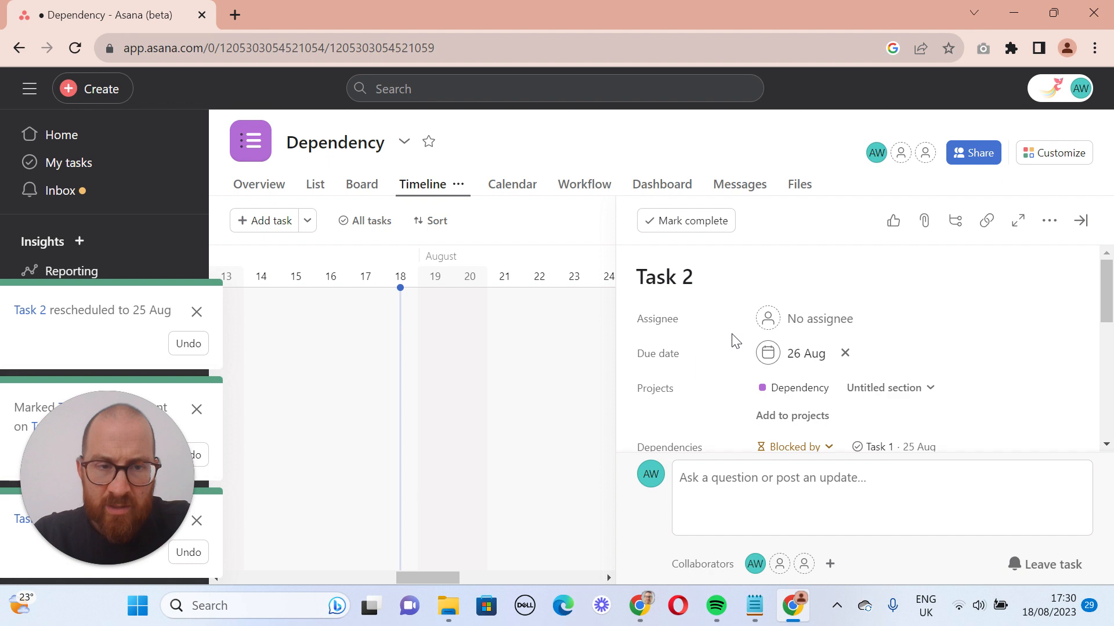
left_click(1078, 221)
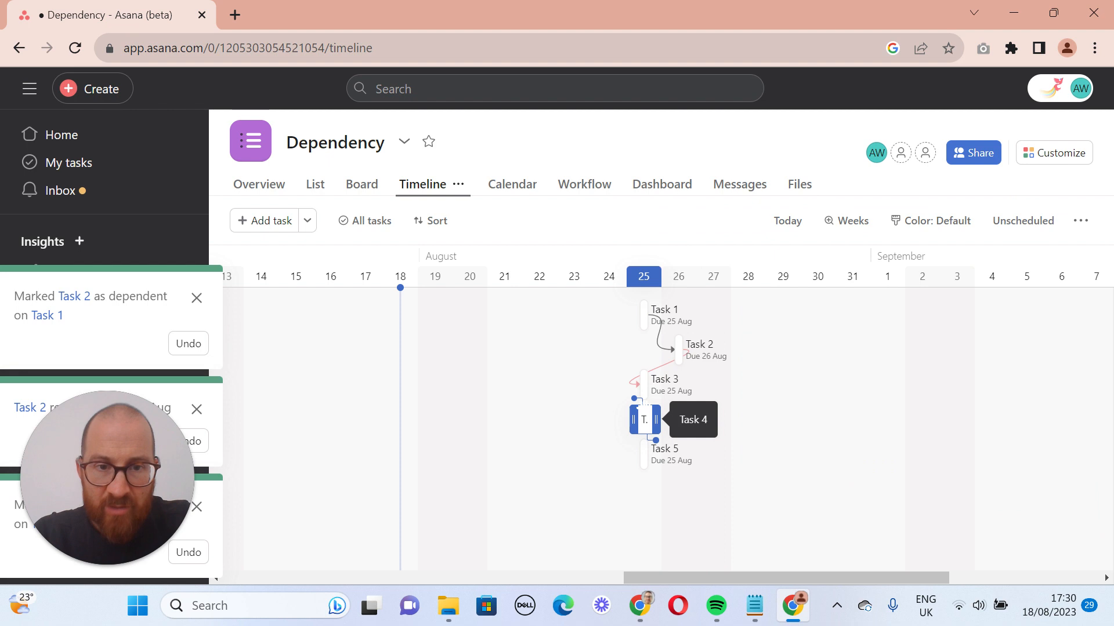
mouse_move(635, 402)
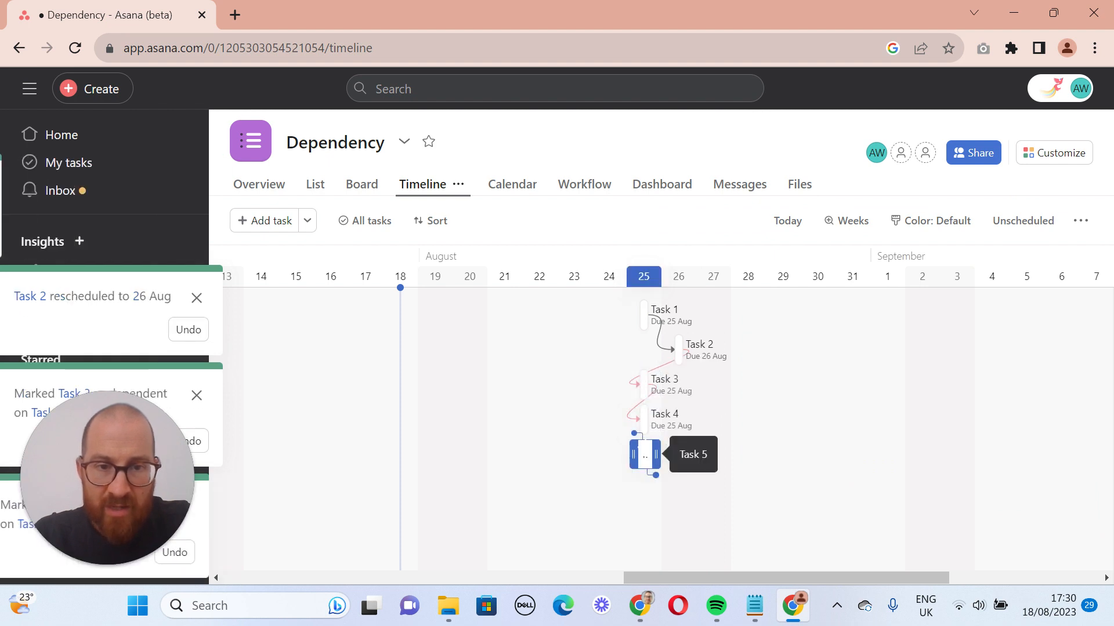
left_click(642, 455)
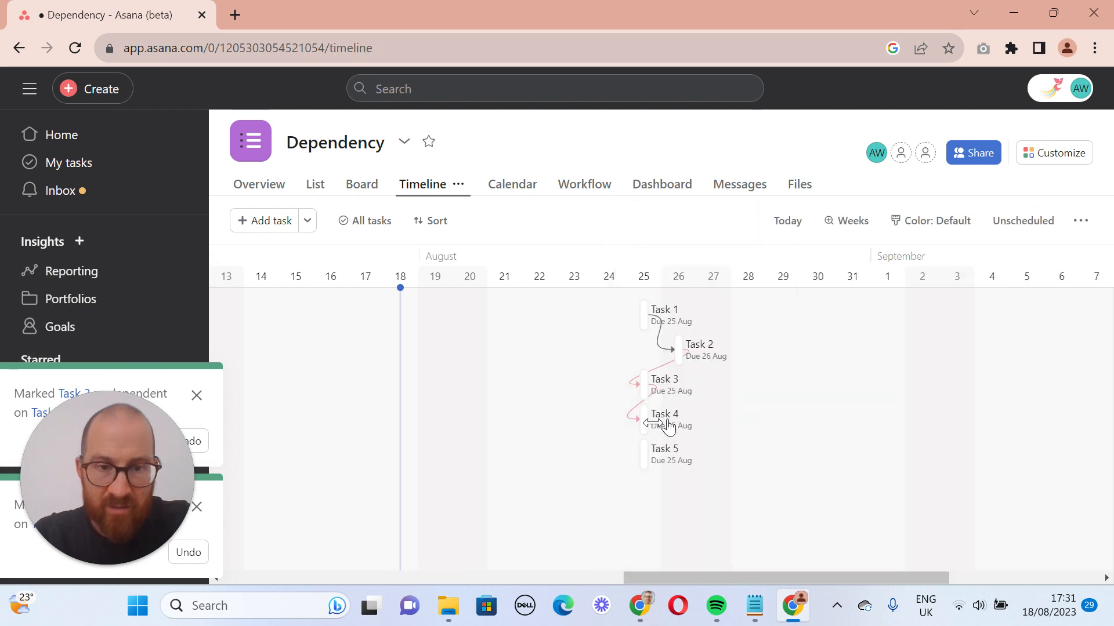
Step: Make Task 5 depend on Task 4, with Tasks 3–5 due 28, 29, 30 Aug
left_click(643, 454)
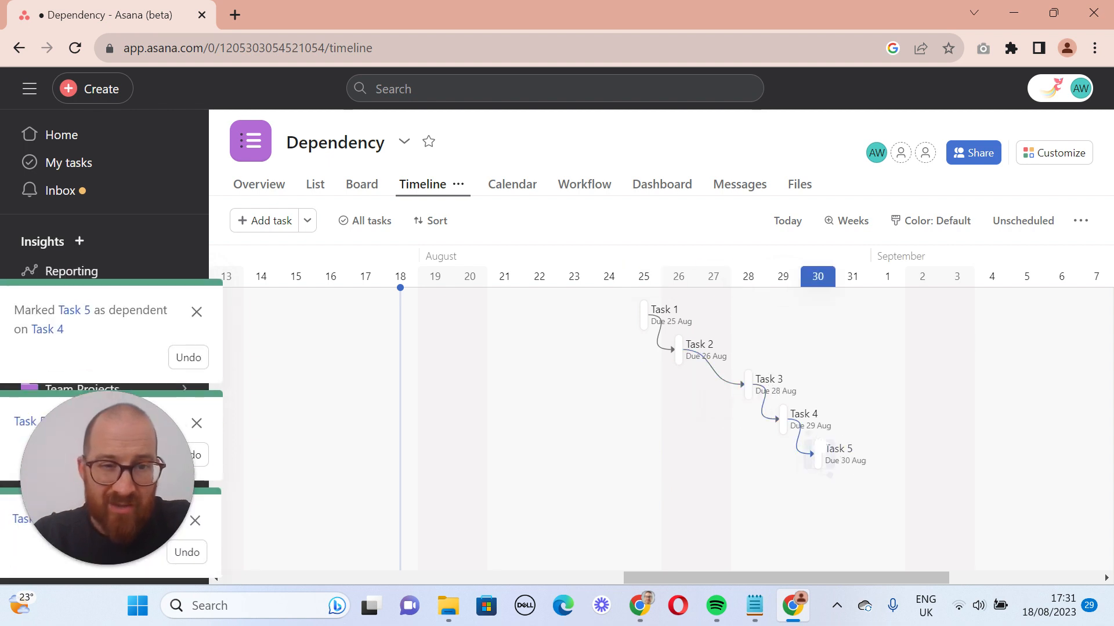
mouse_move(842, 471)
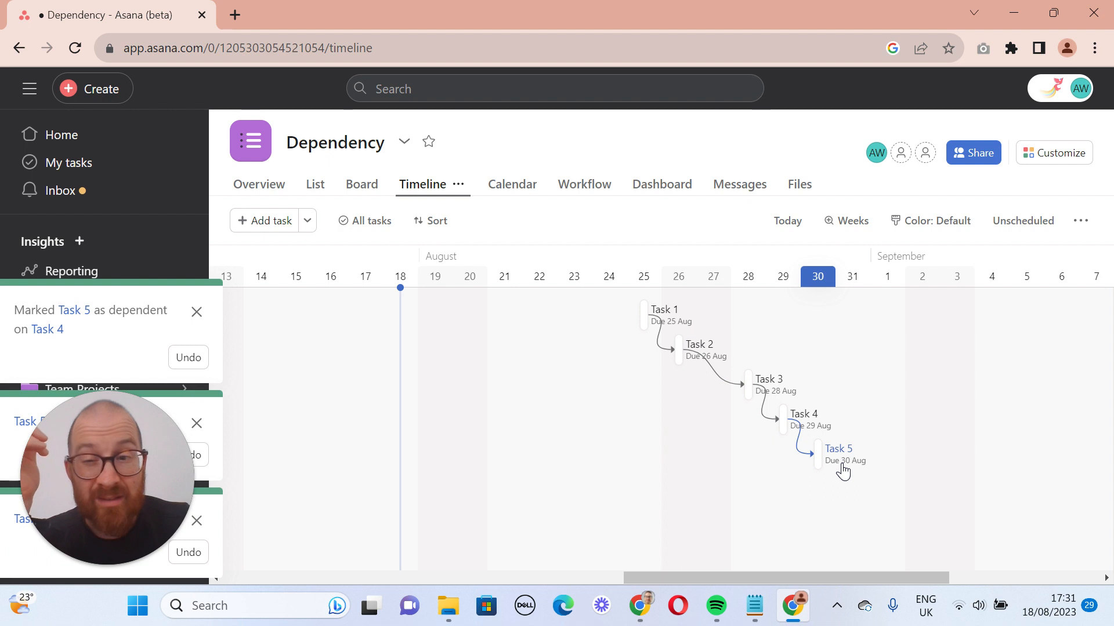
mouse_move(1072, 229)
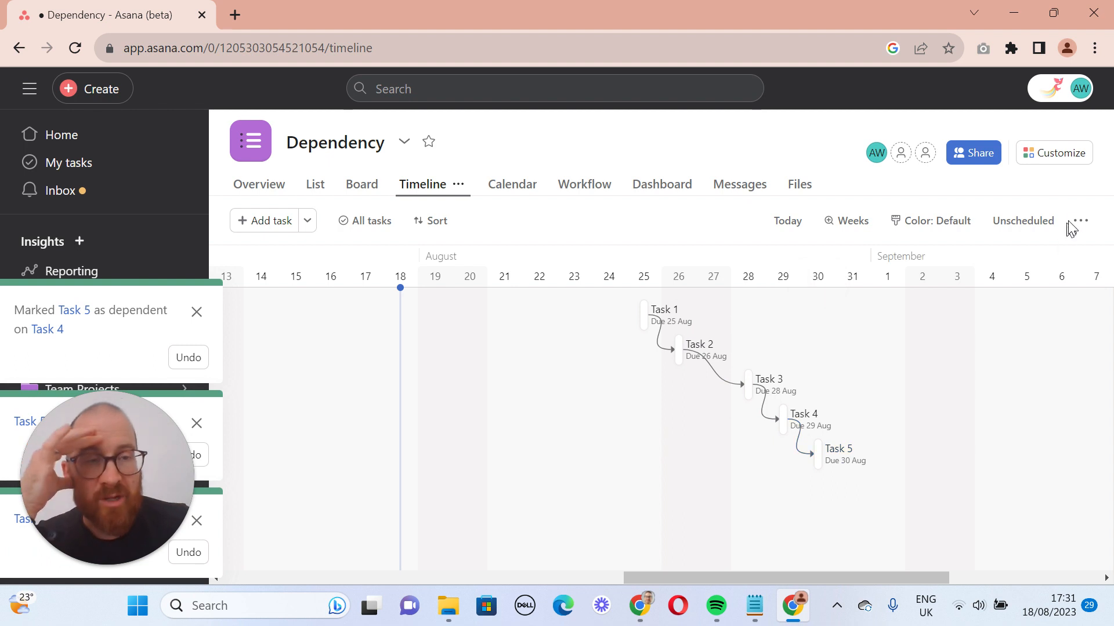
Step: Review the Consume buffer and Weekend awareness dependency settings, then cancel without changes
left_click(1080, 221)
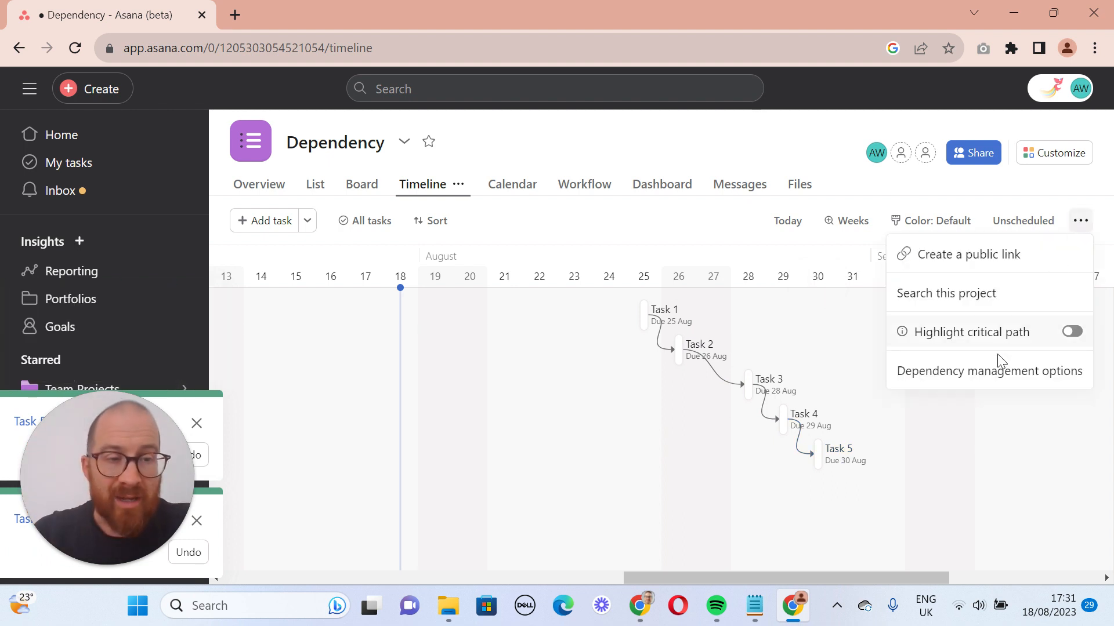
left_click(988, 370)
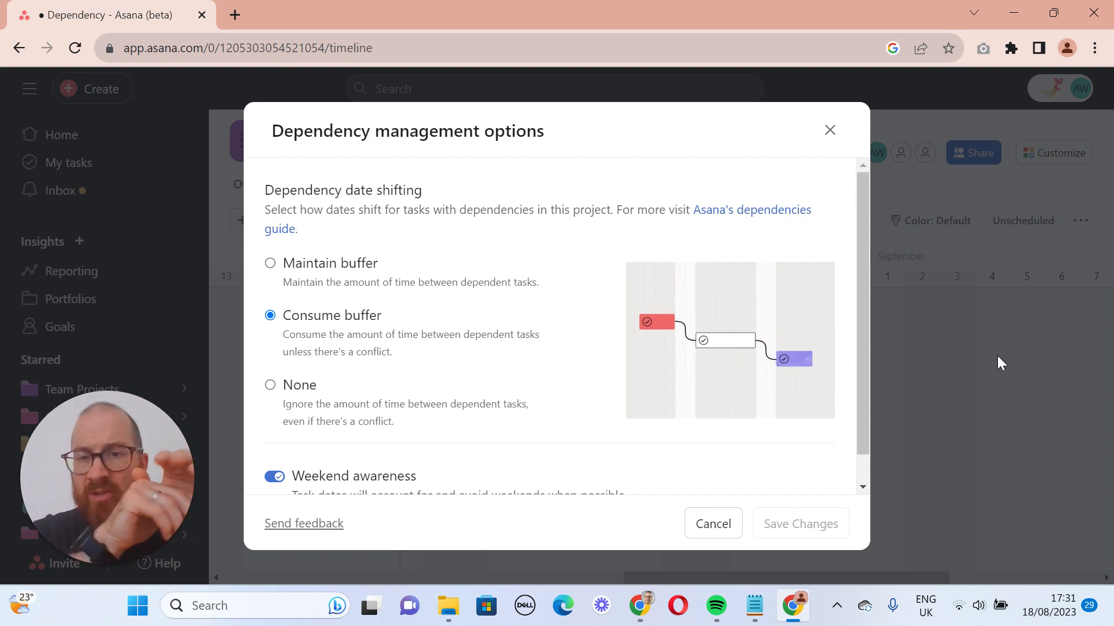
mouse_move(732, 350)
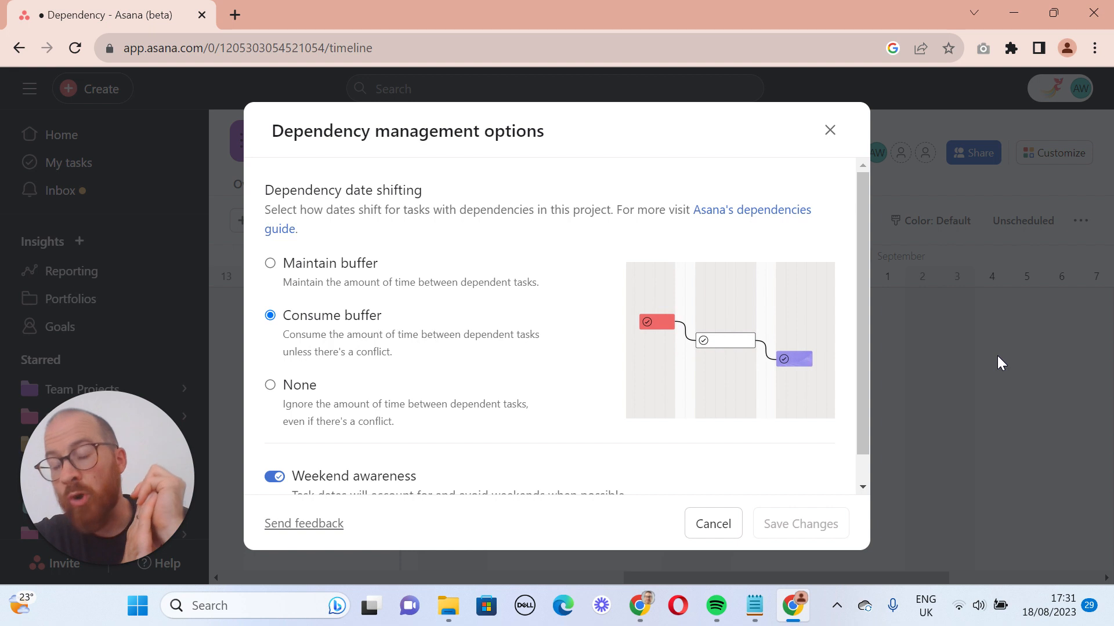
mouse_move(731, 349)
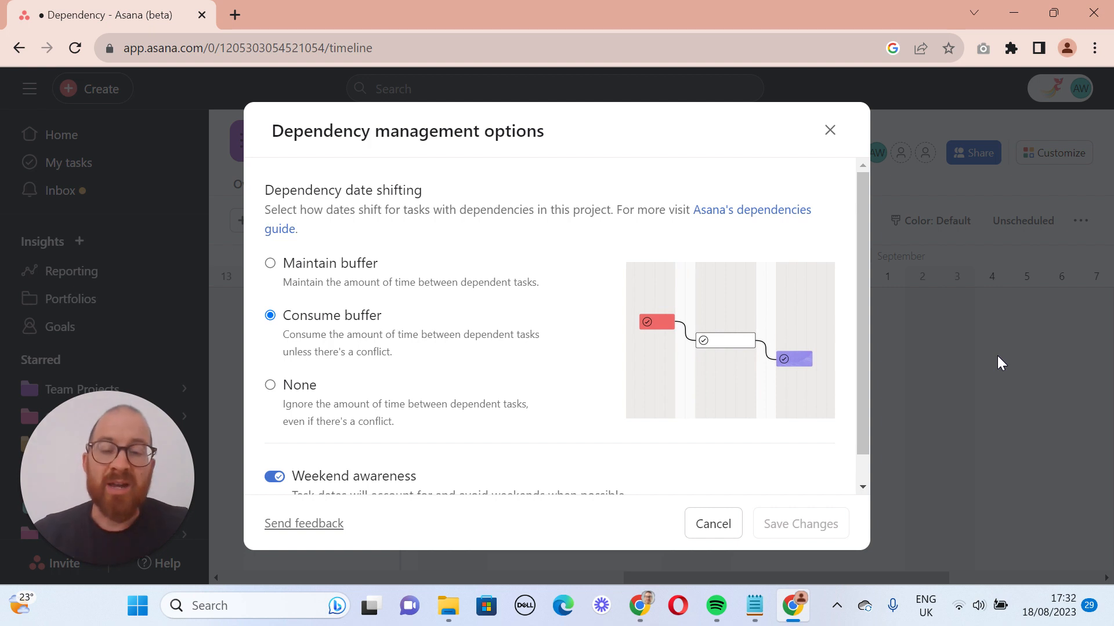
mouse_move(732, 349)
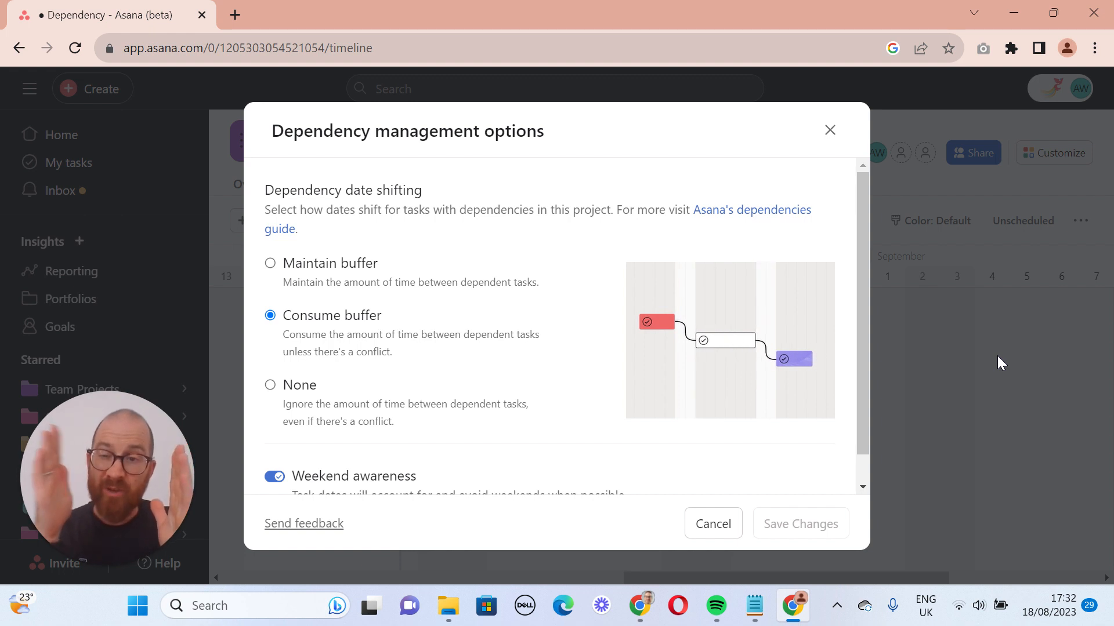
mouse_move(731, 349)
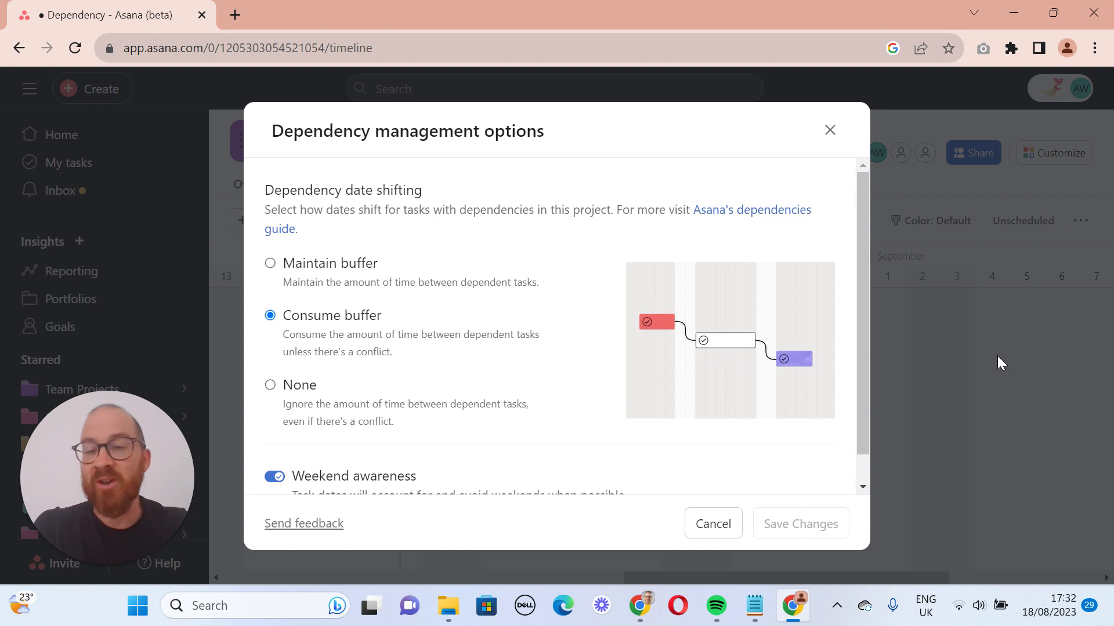
mouse_move(732, 349)
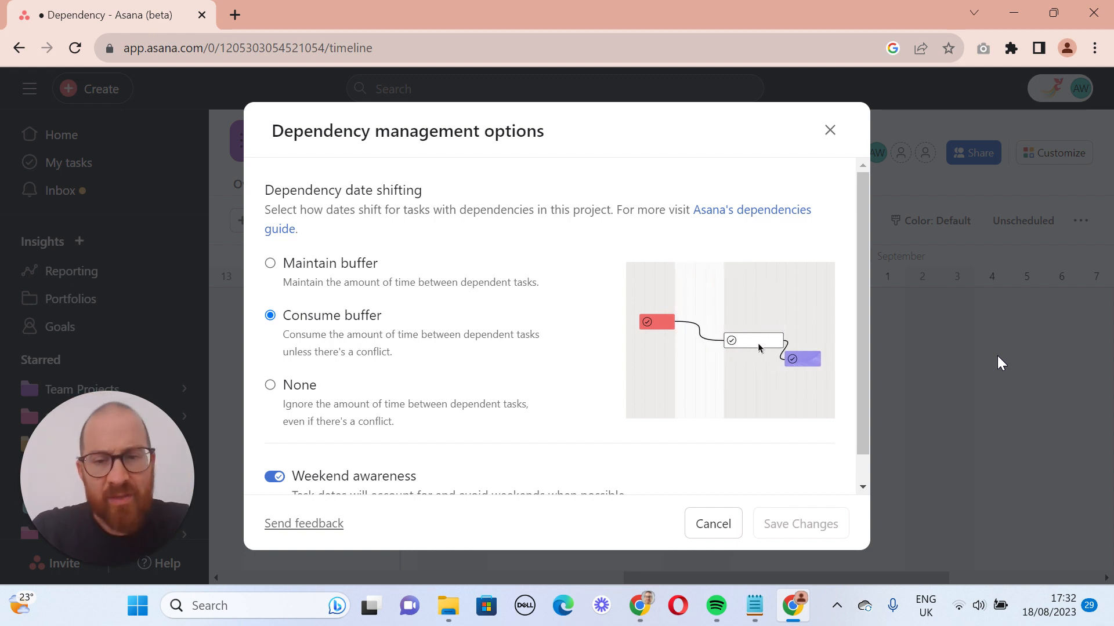
left_click(713, 523)
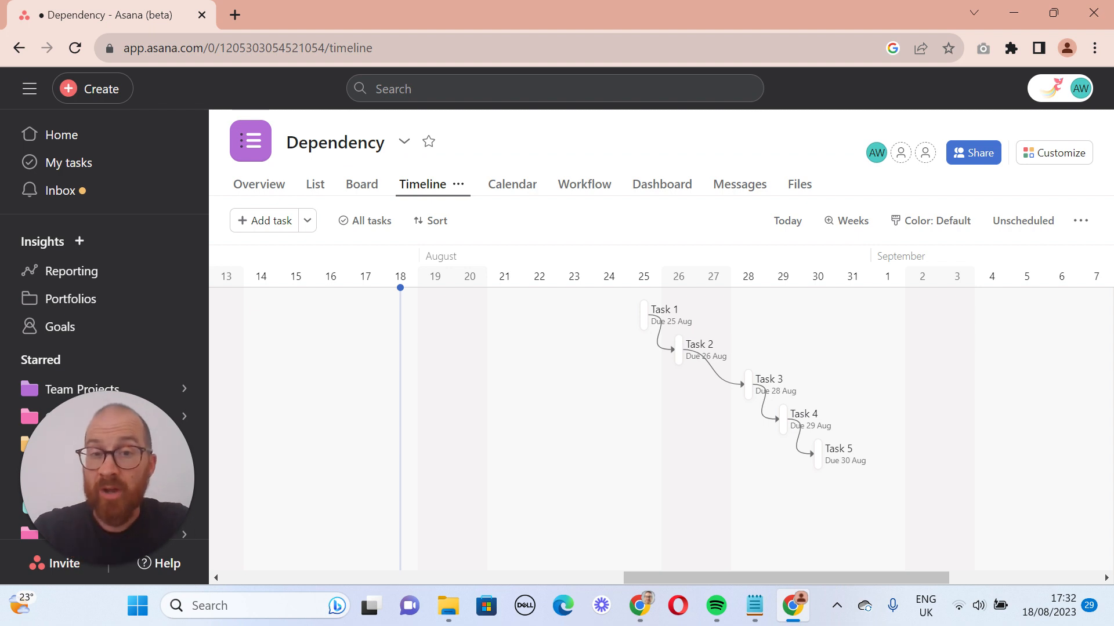
Step: In List view, open Task 1's 25 Aug due date picker
left_click(315, 184)
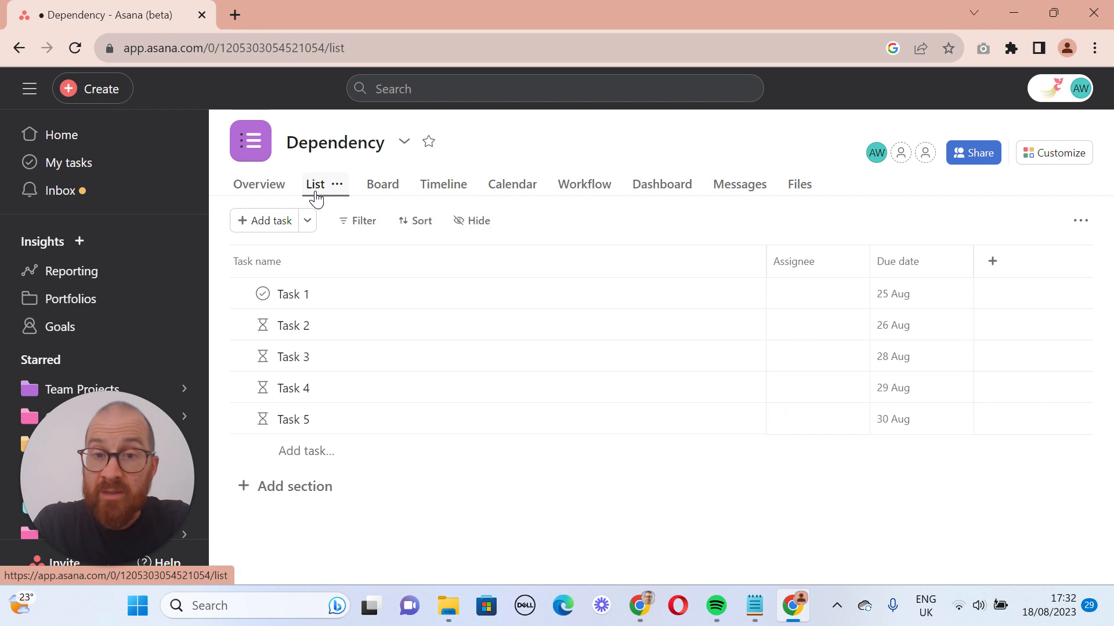
mouse_move(701, 290)
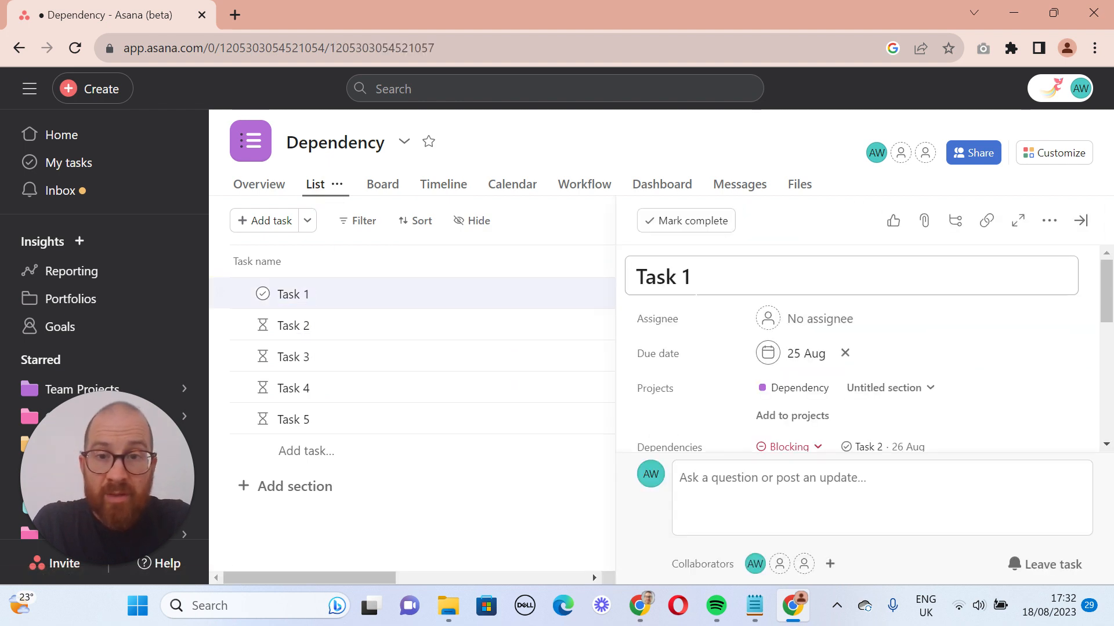
left_click(806, 353)
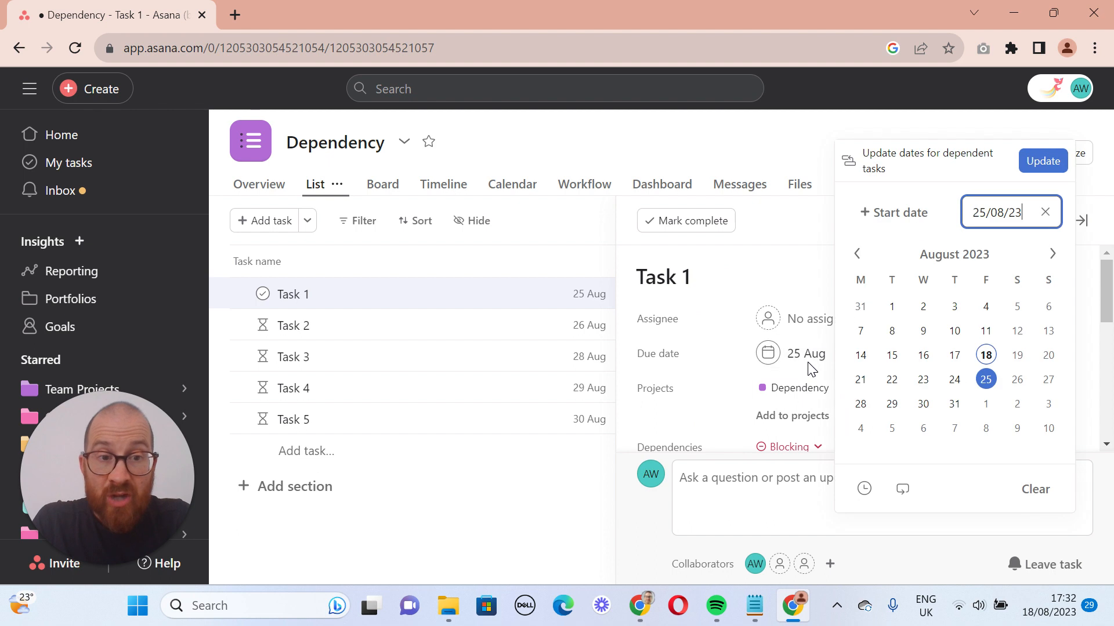
mouse_move(986, 378)
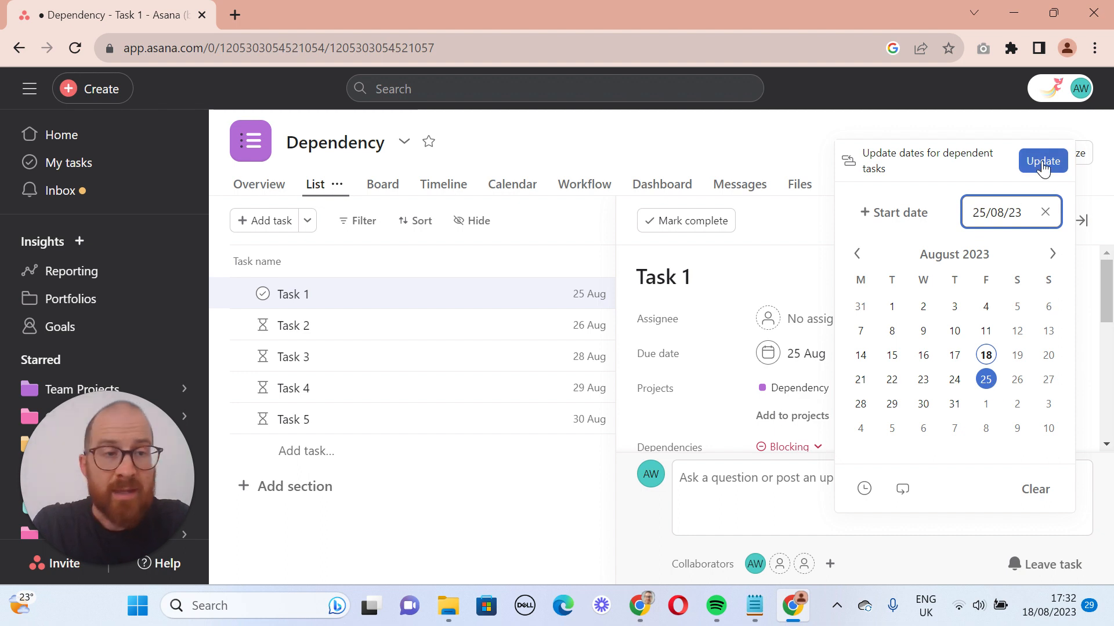
Step: Preview extending Task 1 to 1 September, shifting Tasks 2–5 to 4–7 Sep
left_click(1043, 161)
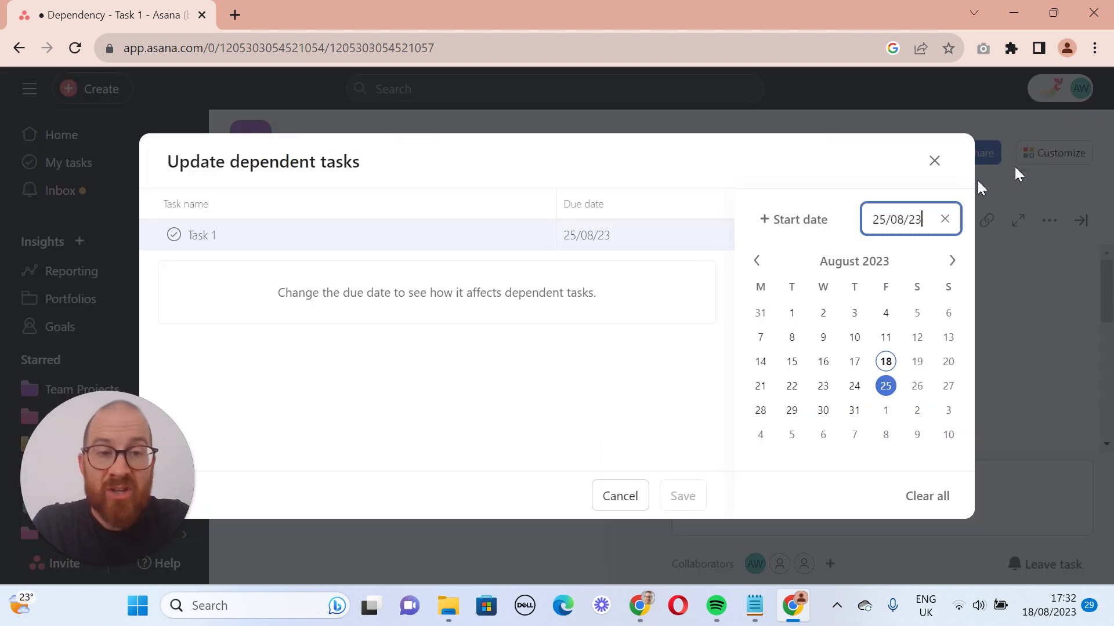
mouse_move(885, 386)
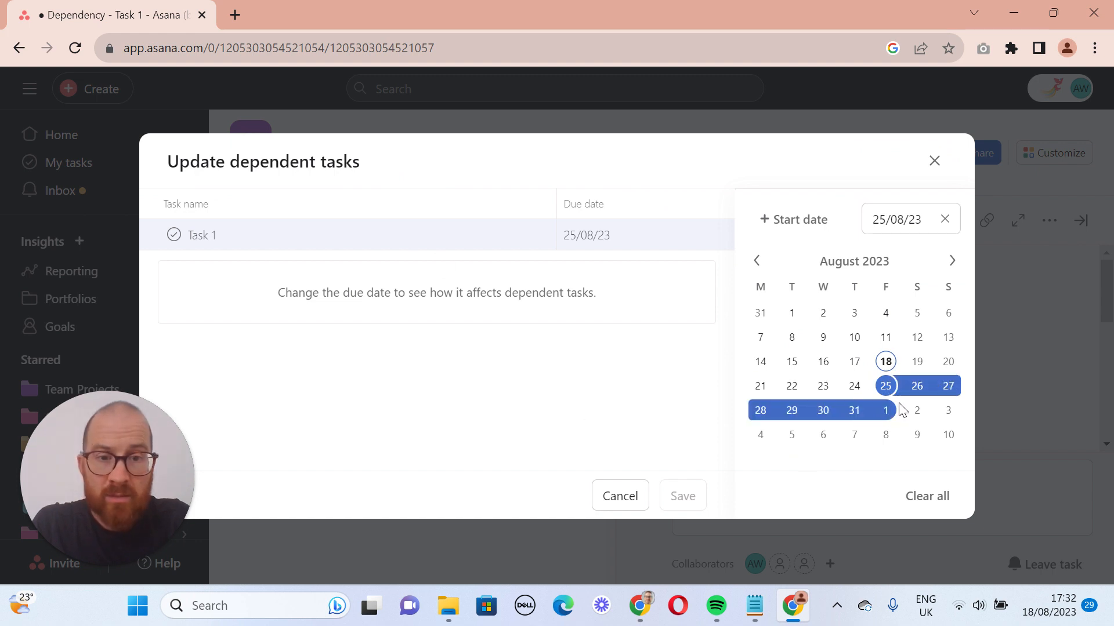
left_click(886, 411)
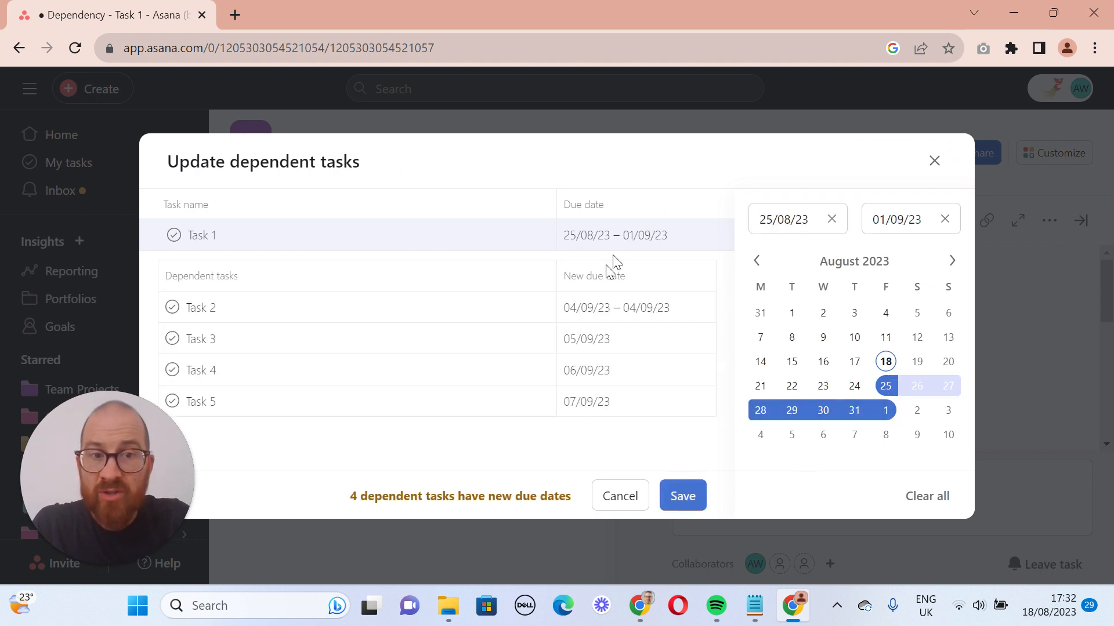
mouse_move(581, 434)
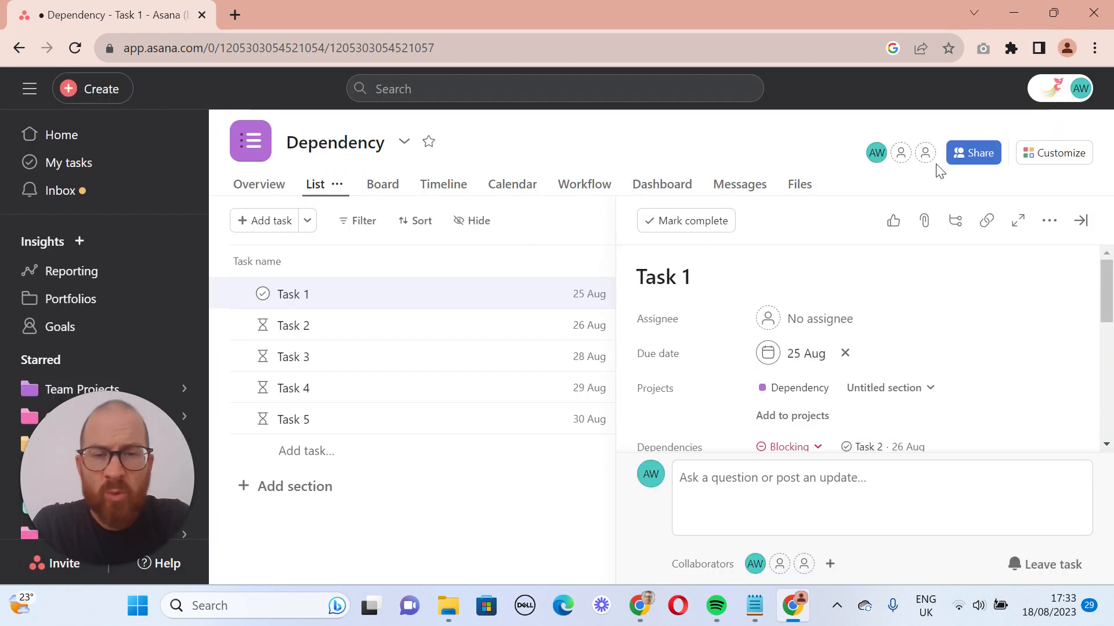
Step: Close Task 1's details and return to the Timeline view
left_click(1079, 221)
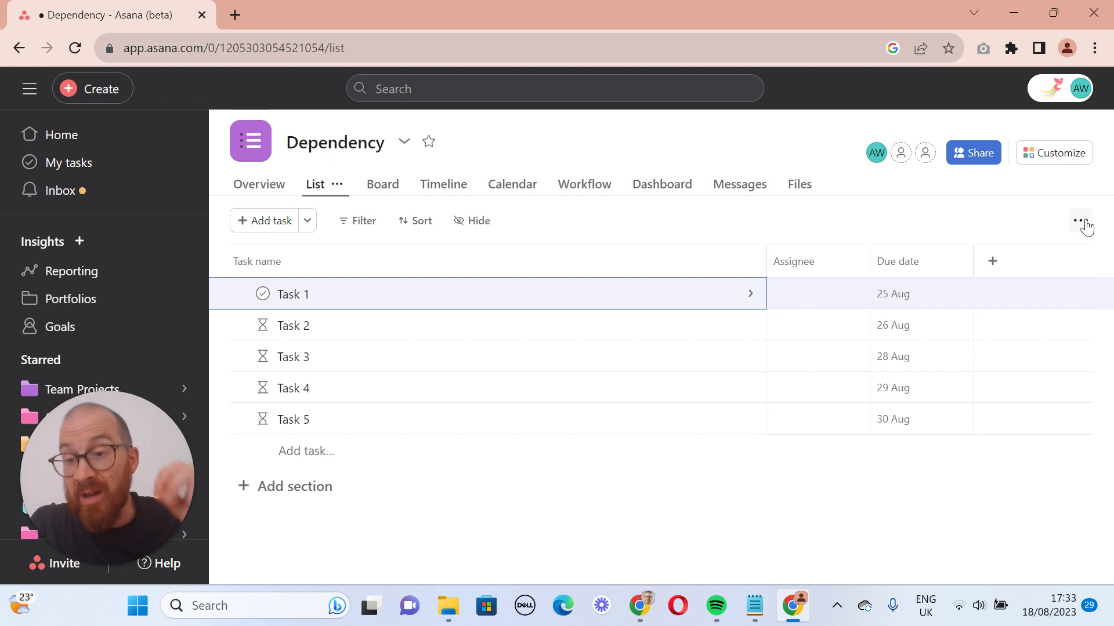
mouse_move(739, 184)
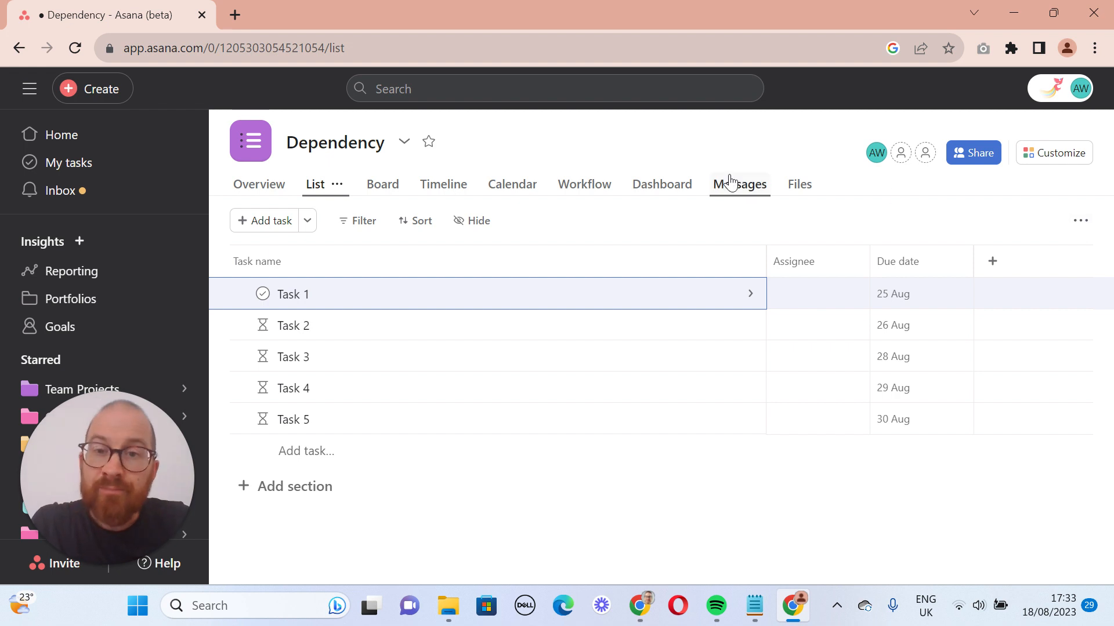
left_click(422, 184)
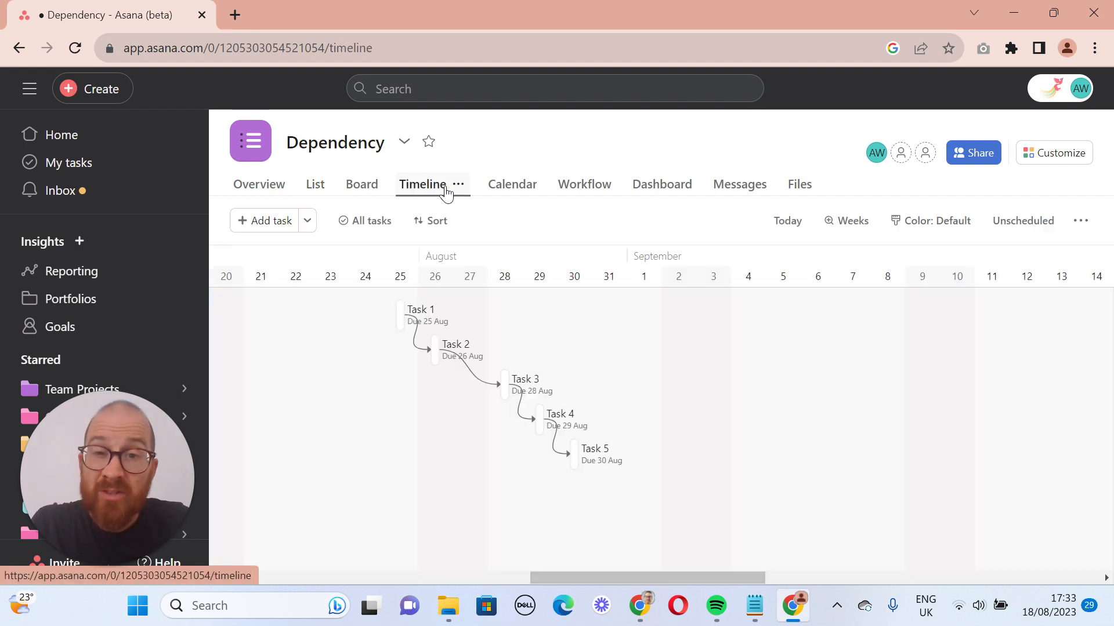